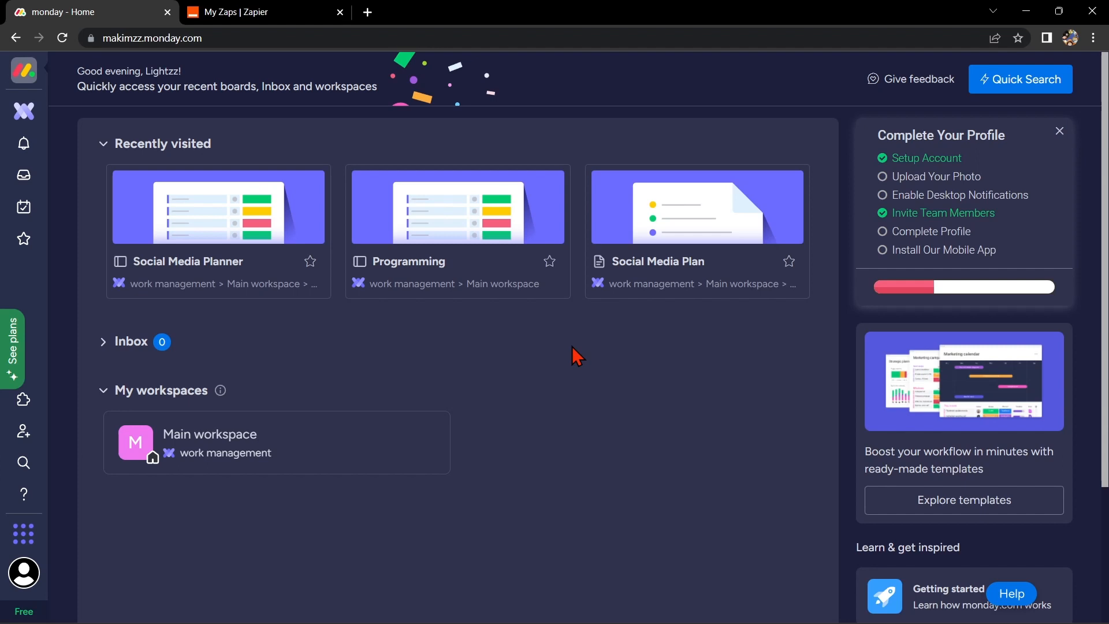
pyautogui.moveTo(422, 256)
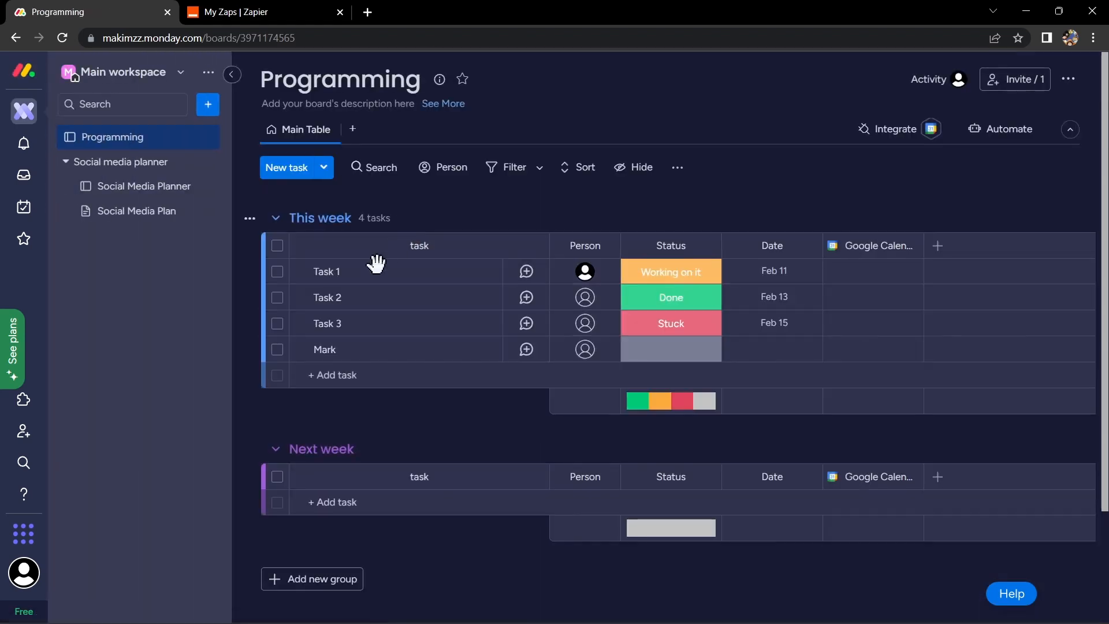
pyautogui.moveTo(205, 393)
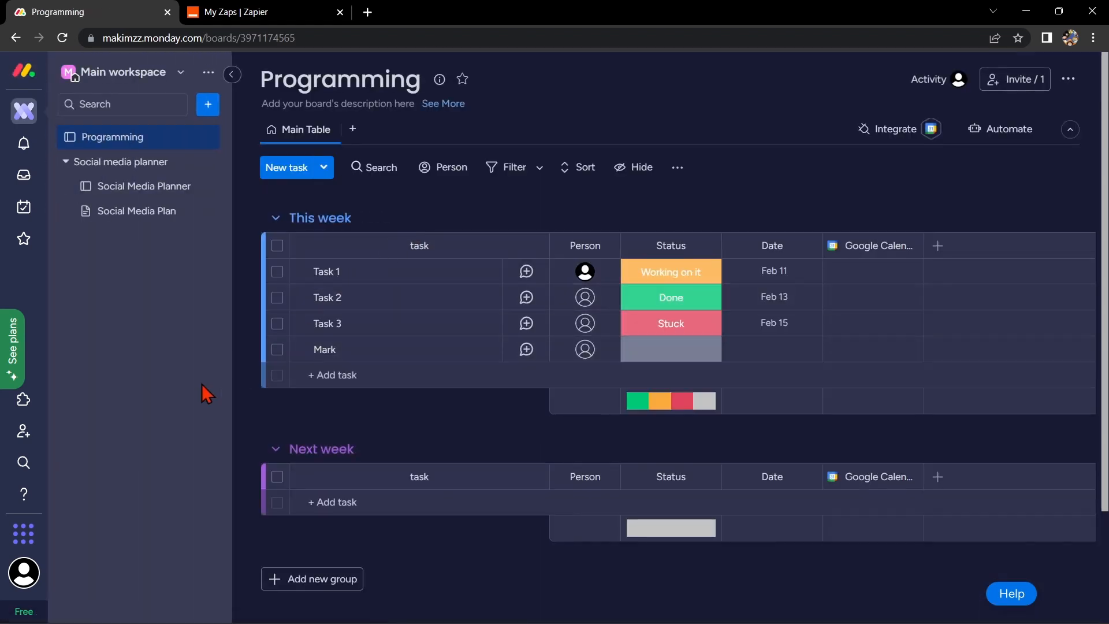
pyautogui.moveTo(53, 570)
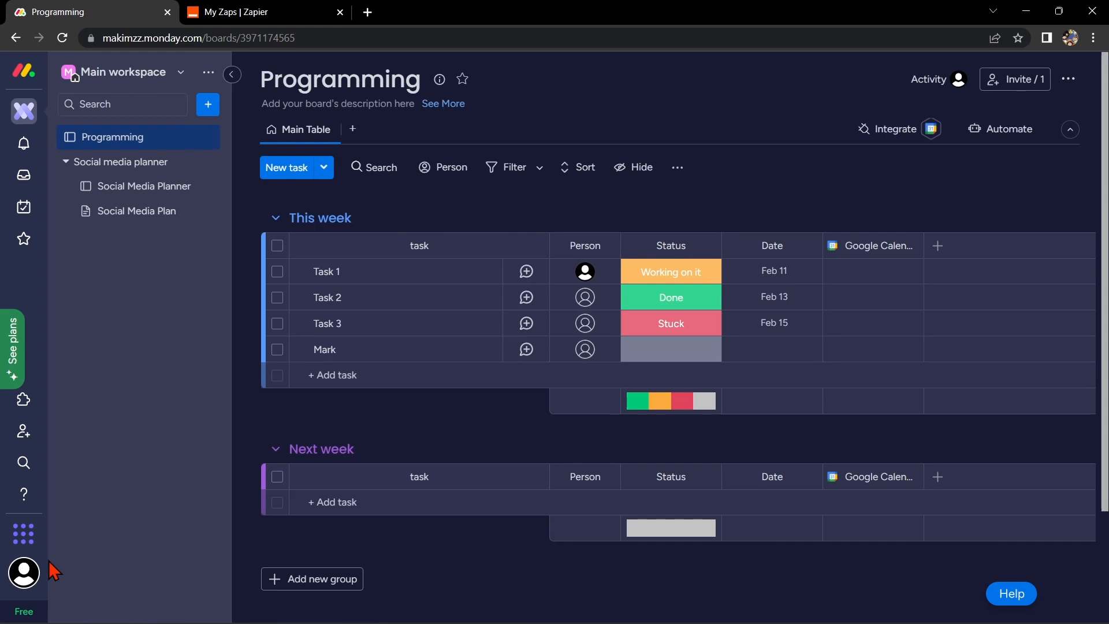
# Open monday.com's Integrations Center and browse apps like Twilio, Slack, Gmail and Trello
pyautogui.click(24, 572)
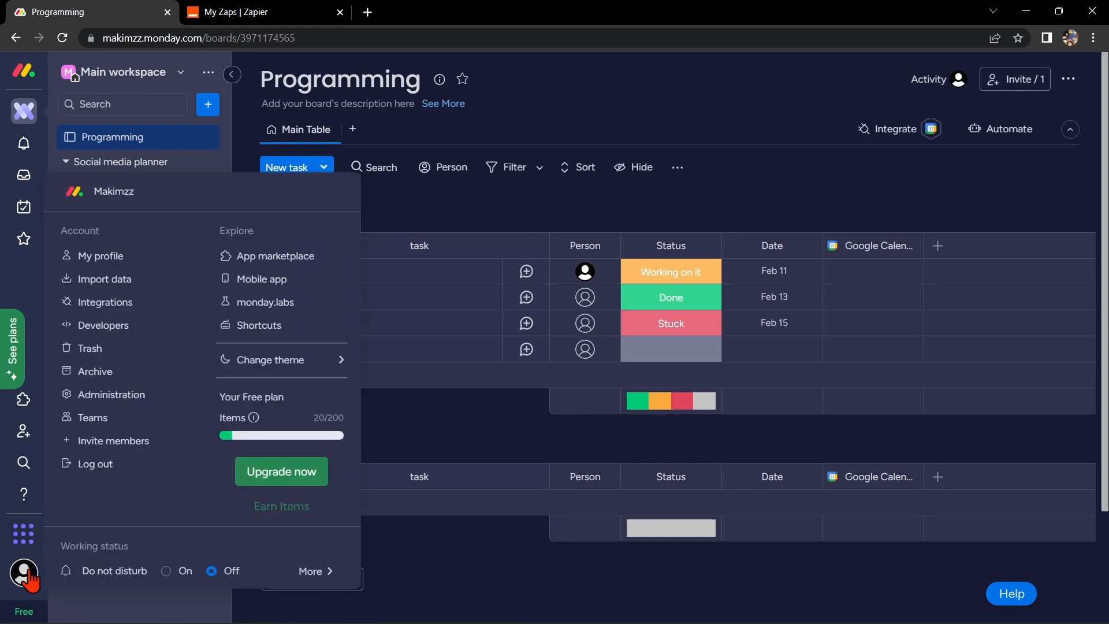
pyautogui.moveTo(105, 302)
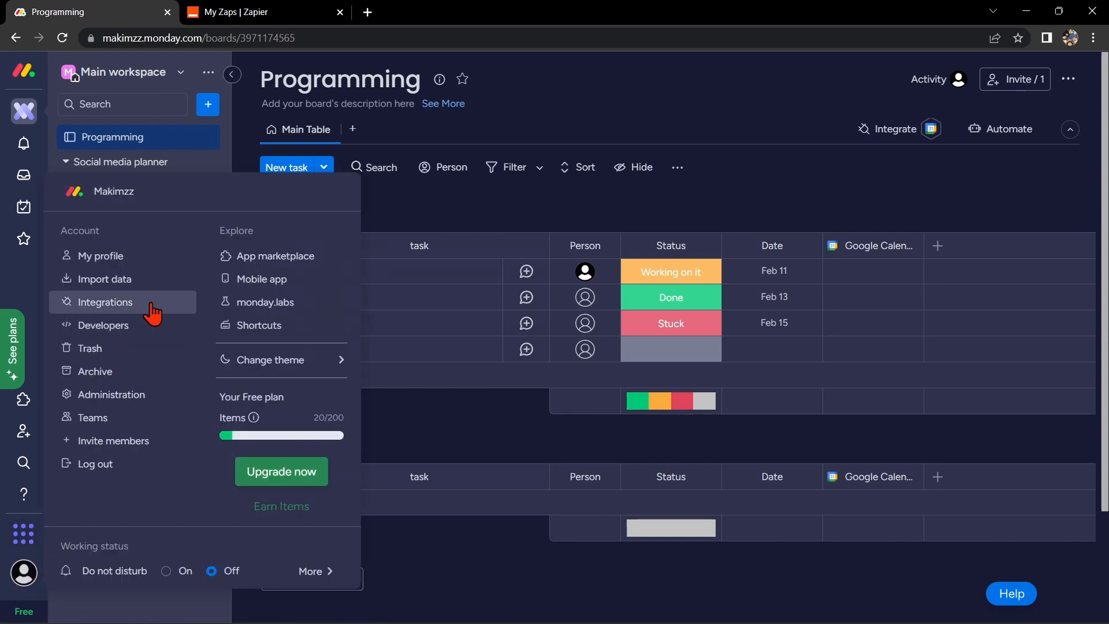
pyautogui.click(104, 302)
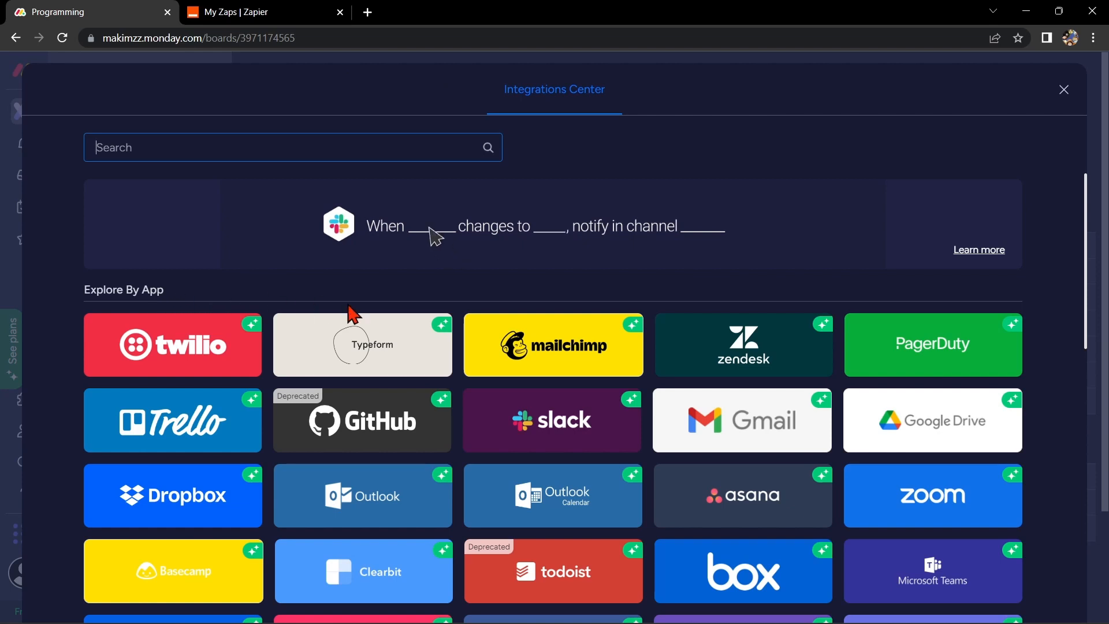
pyautogui.scroll(-3)
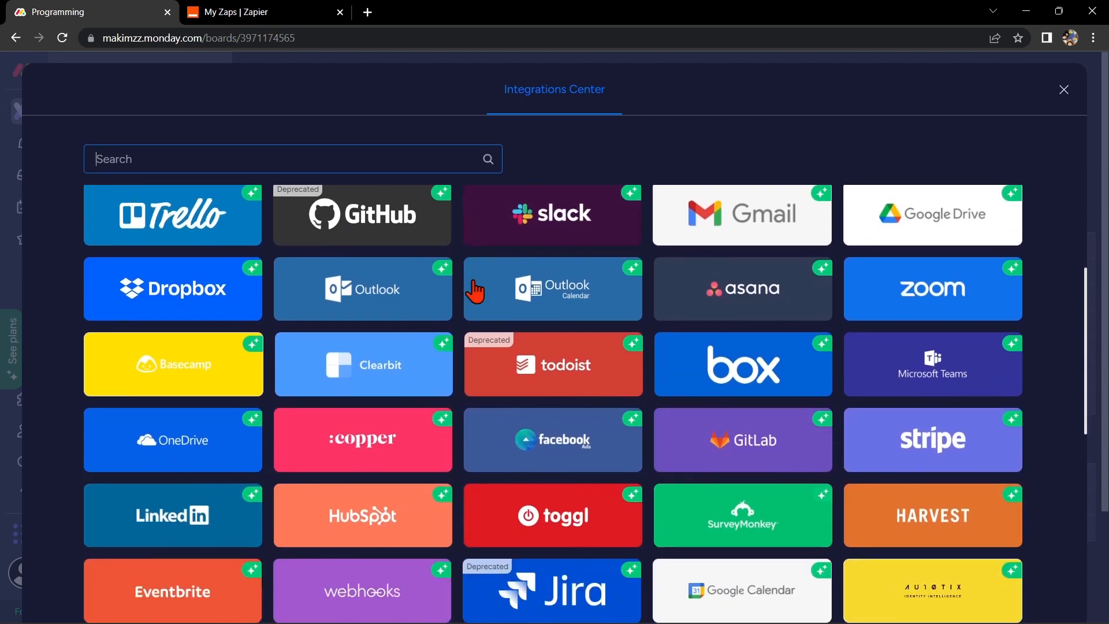
pyautogui.scroll(-3)
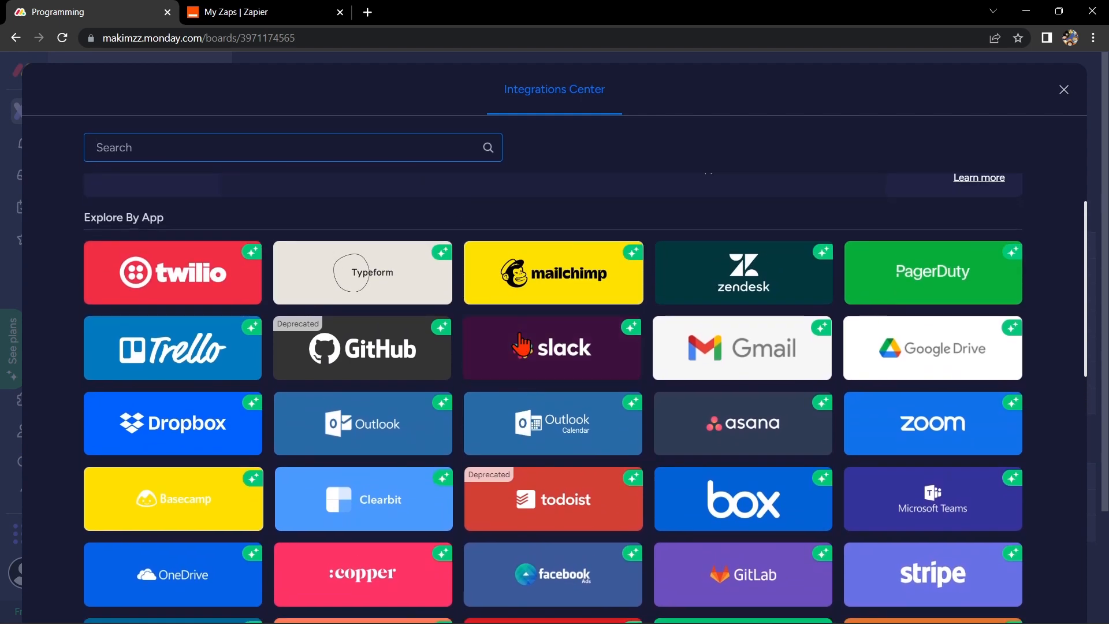
pyautogui.moveTo(635, 240)
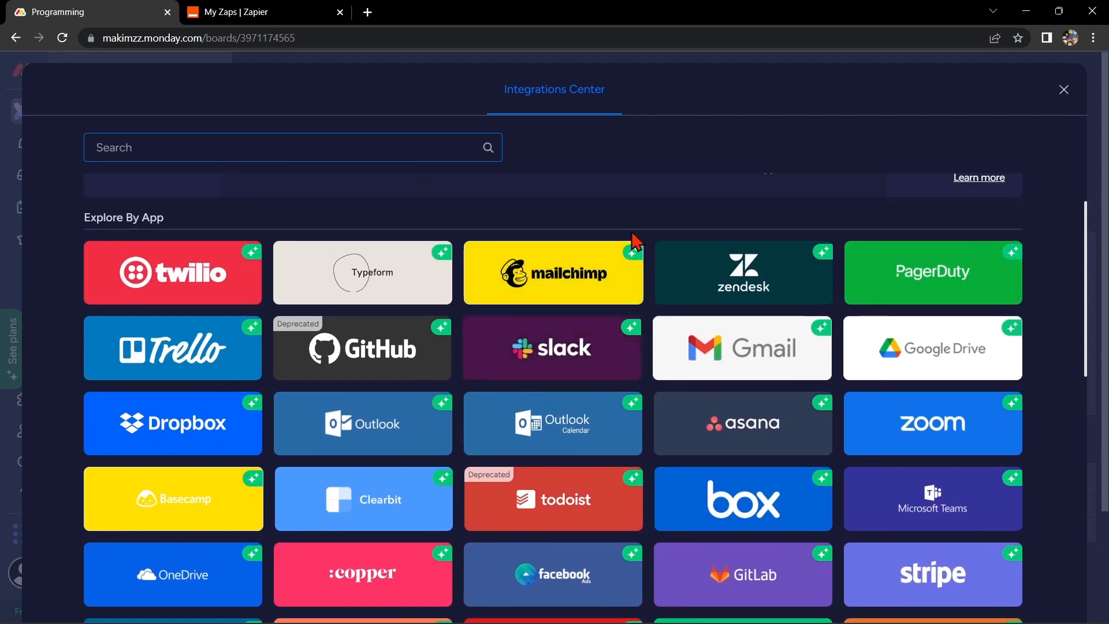
pyautogui.moveTo(637, 226)
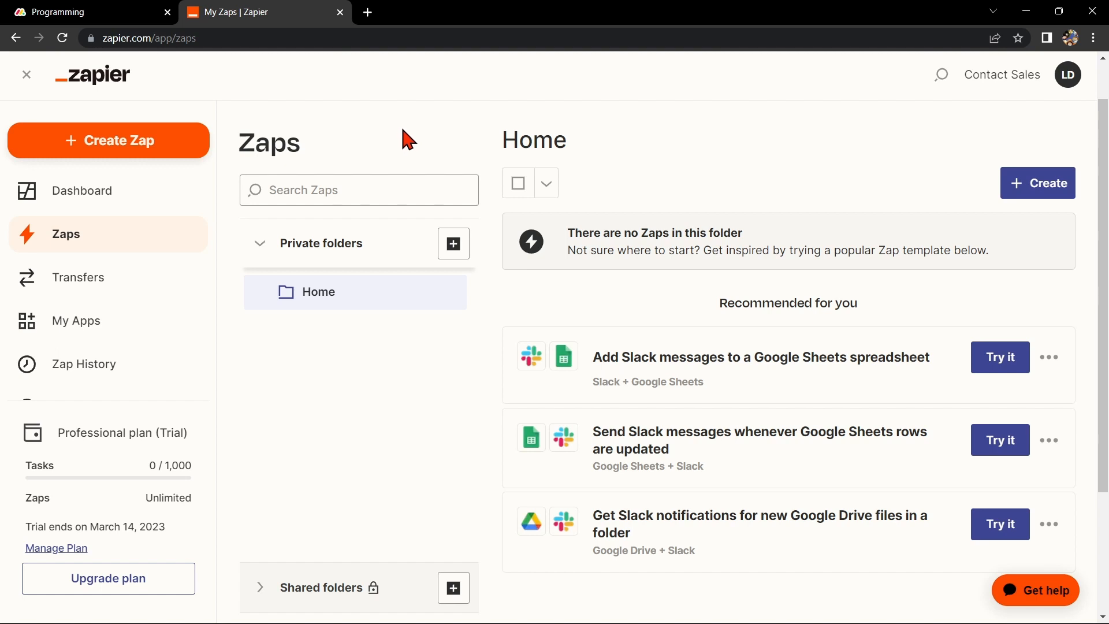
pyautogui.moveTo(134, 126)
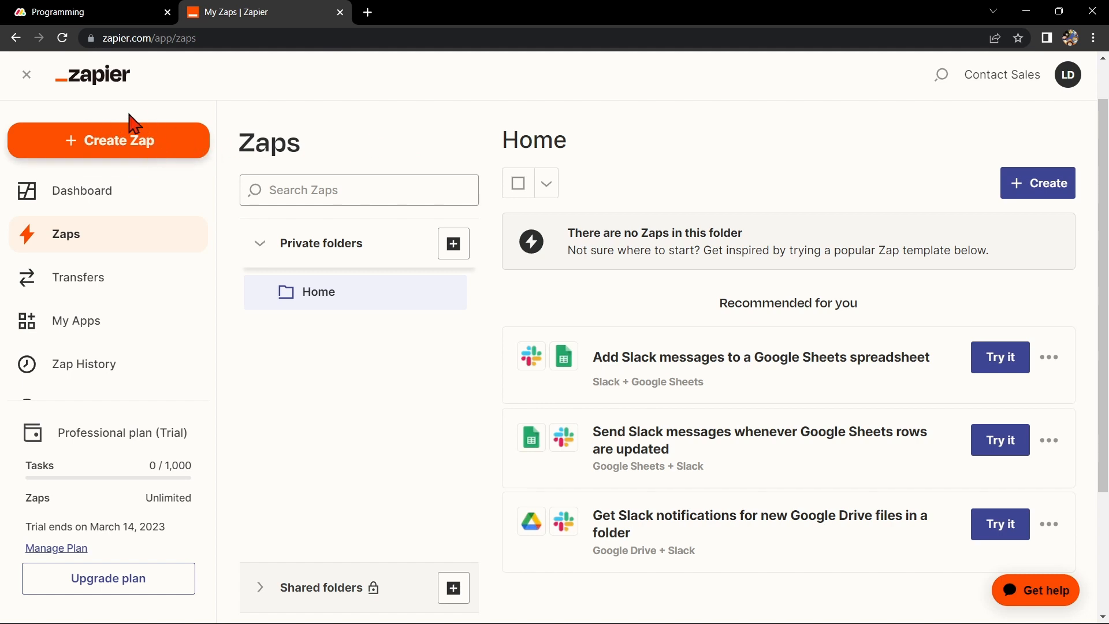
# Create a new Zap and name it 'Monday.com with Google Sheets'
pyautogui.click(123, 143)
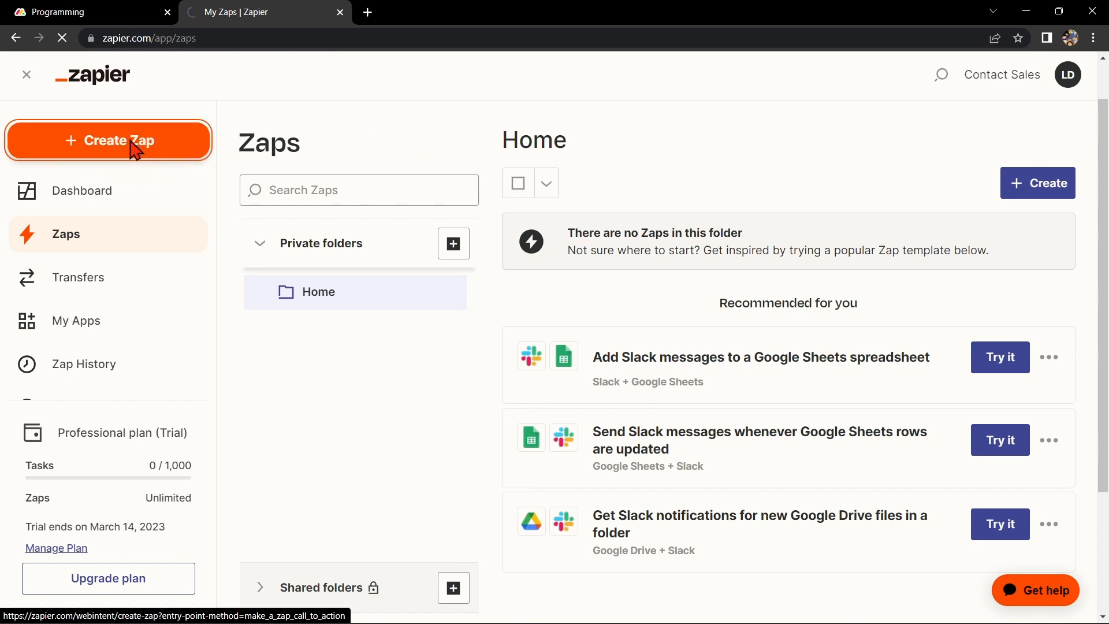
pyautogui.click(119, 140)
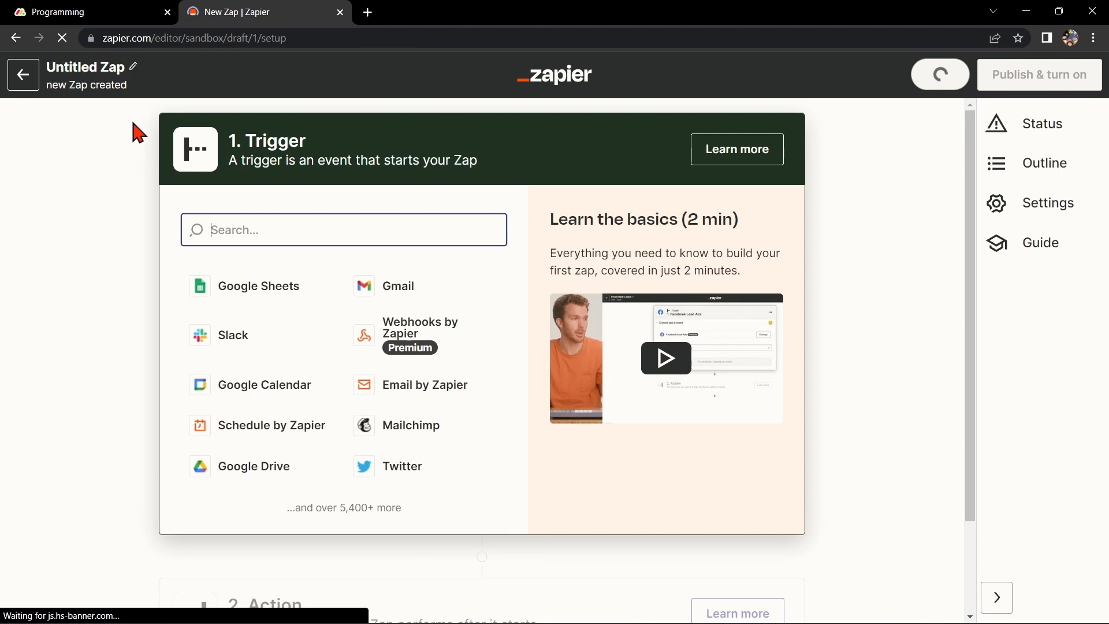
pyautogui.click(85, 67)
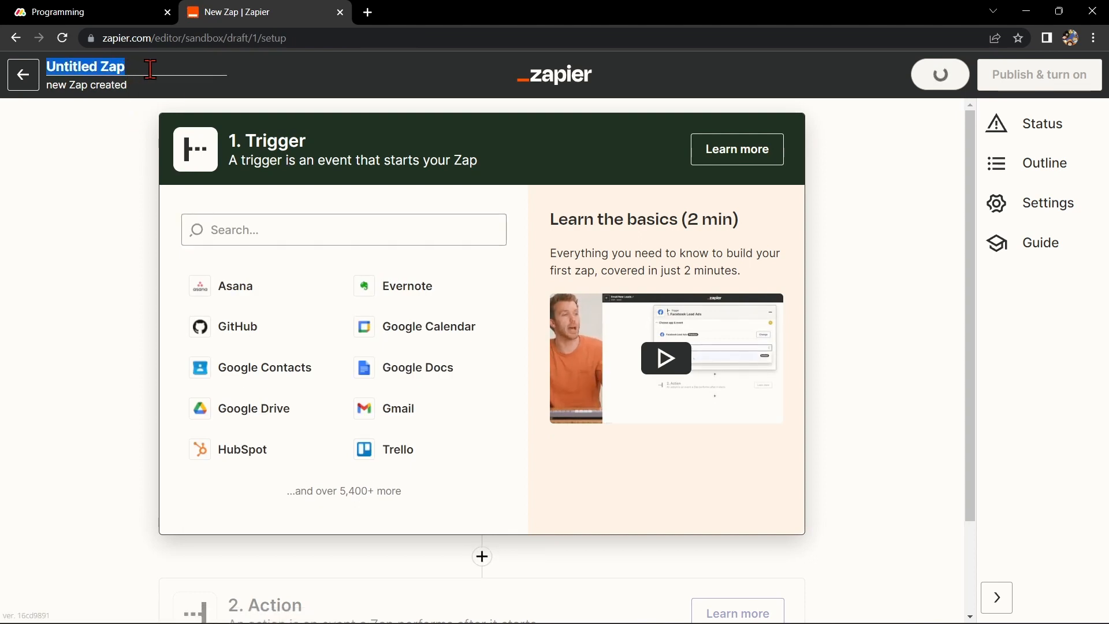
pyautogui.write('Monday.com with Google Sheets')
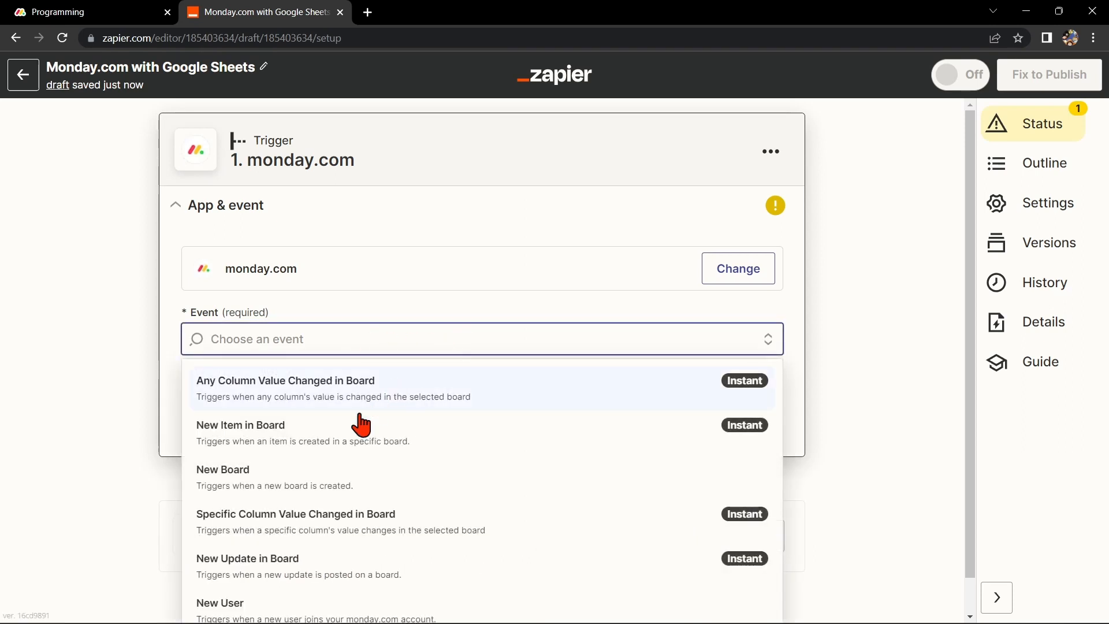
pyautogui.moveTo(438, 439)
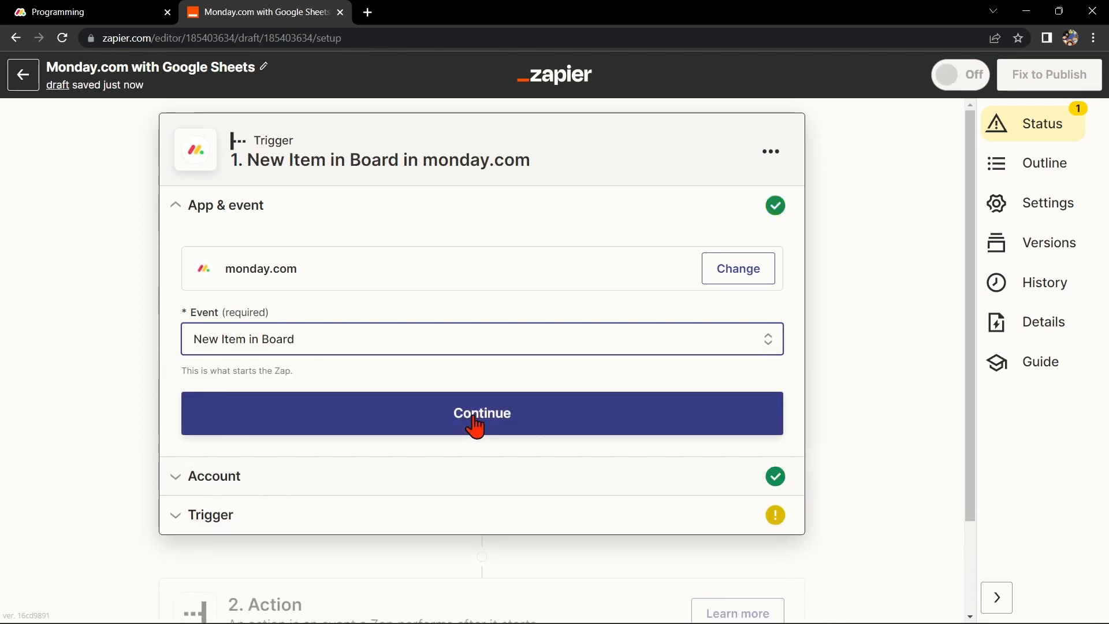
# Set the monday.com trigger to New Item in Board, keep the account and pick a board
pyautogui.click(482, 413)
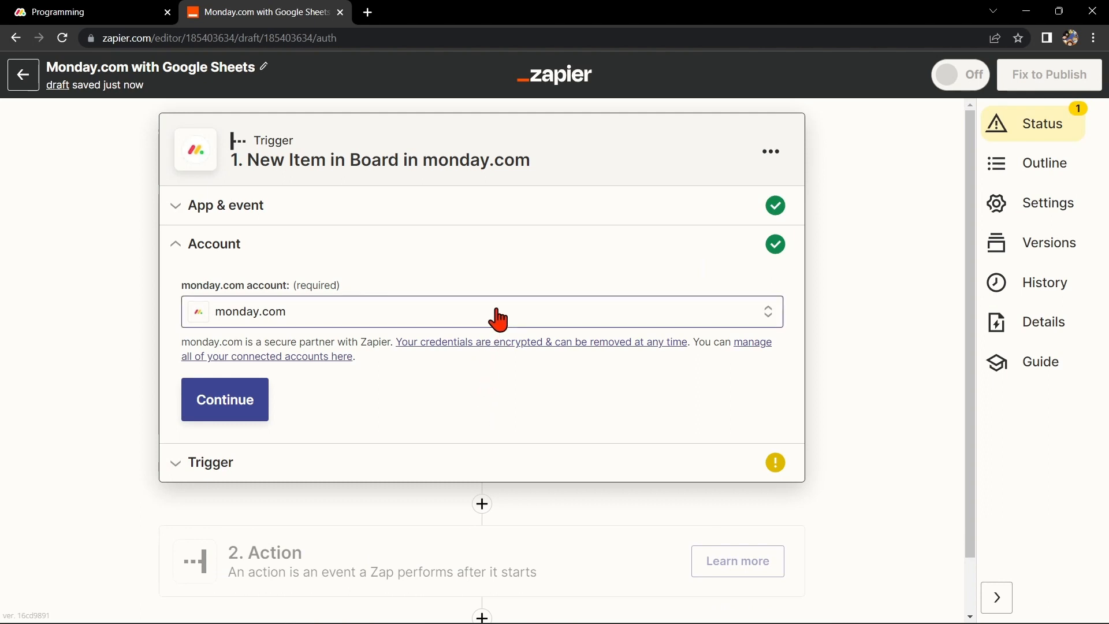
pyautogui.moveTo(460, 276)
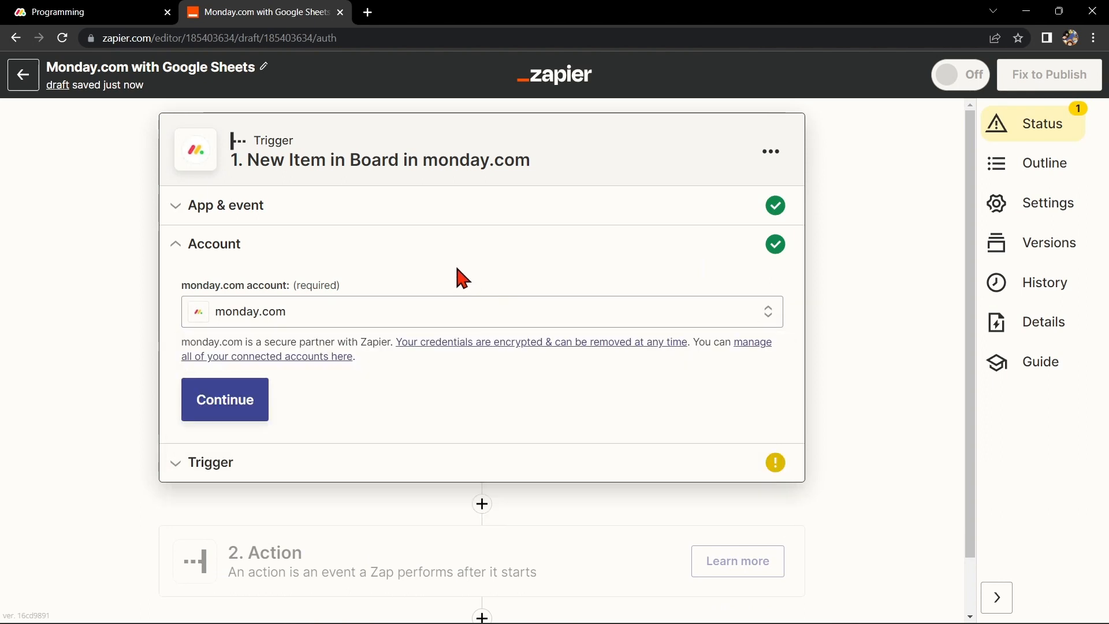
pyautogui.click(224, 398)
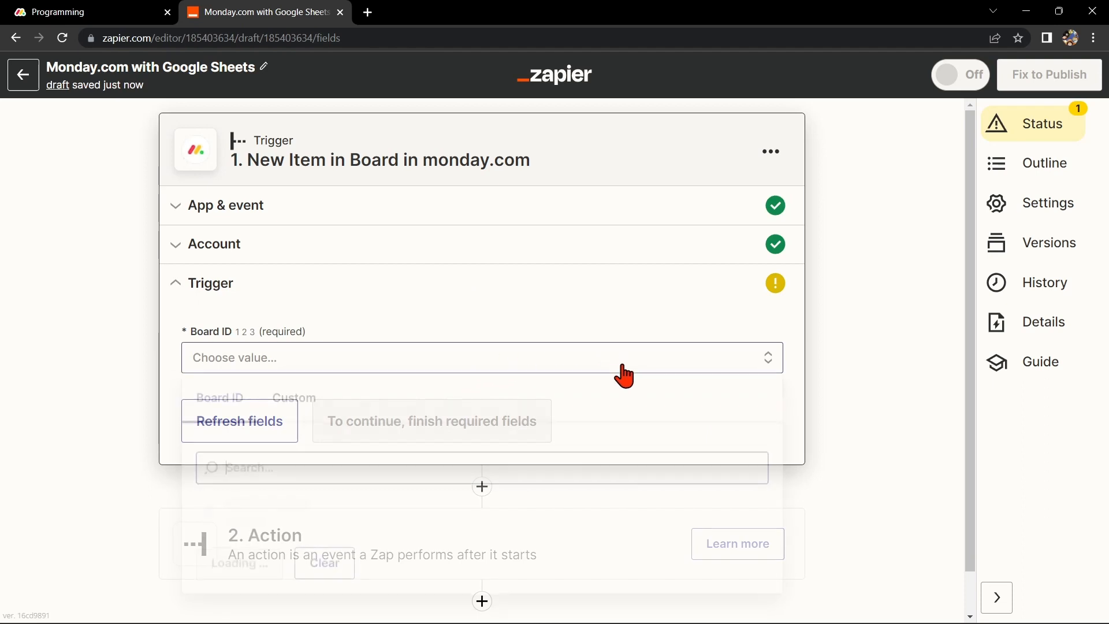
pyautogui.click(504, 369)
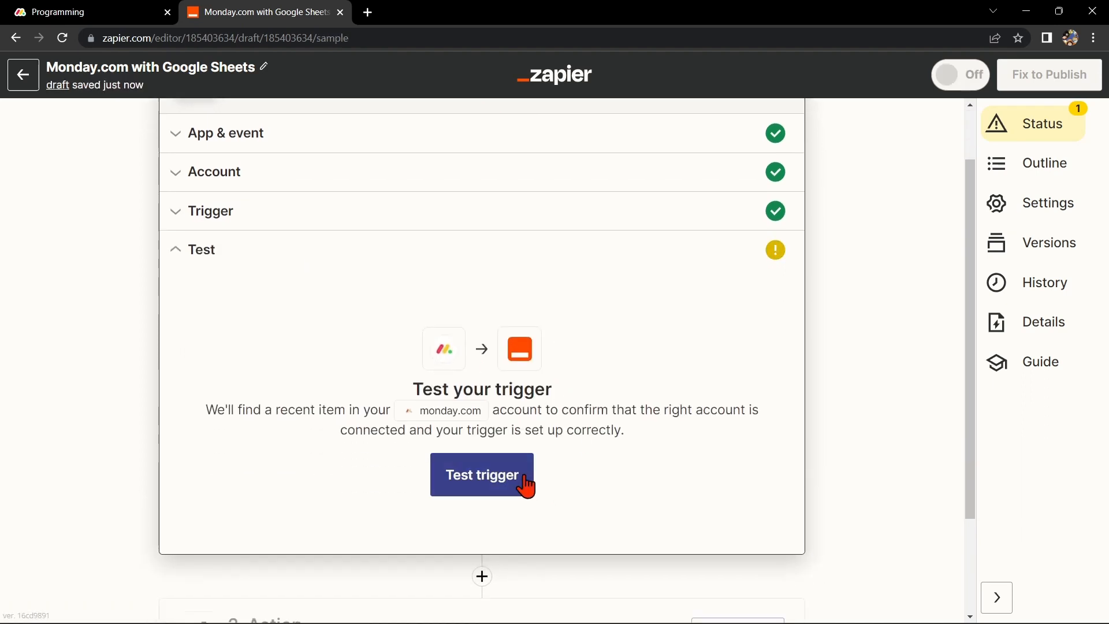
# Test the trigger to pull a sample monday.com item, then continue to the action
pyautogui.click(481, 474)
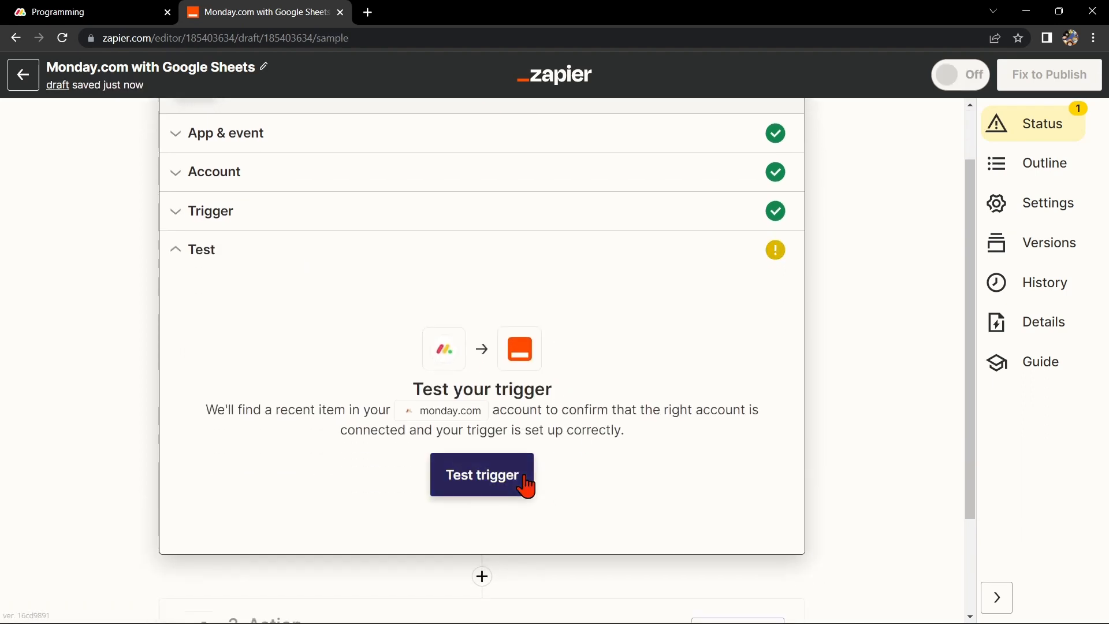
pyautogui.click(481, 474)
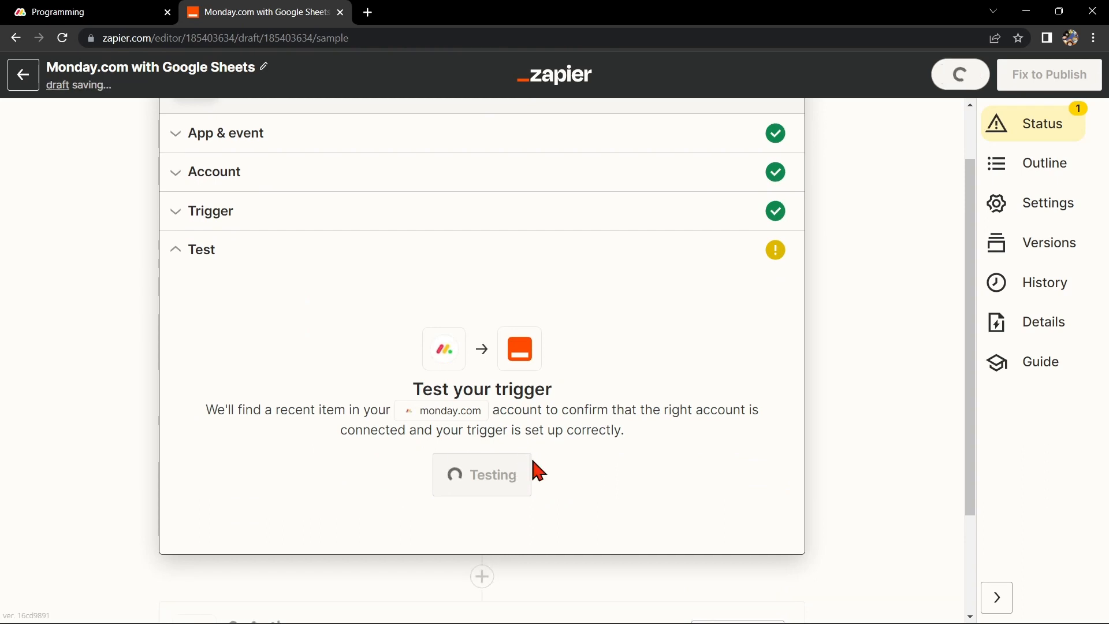
pyautogui.click(482, 474)
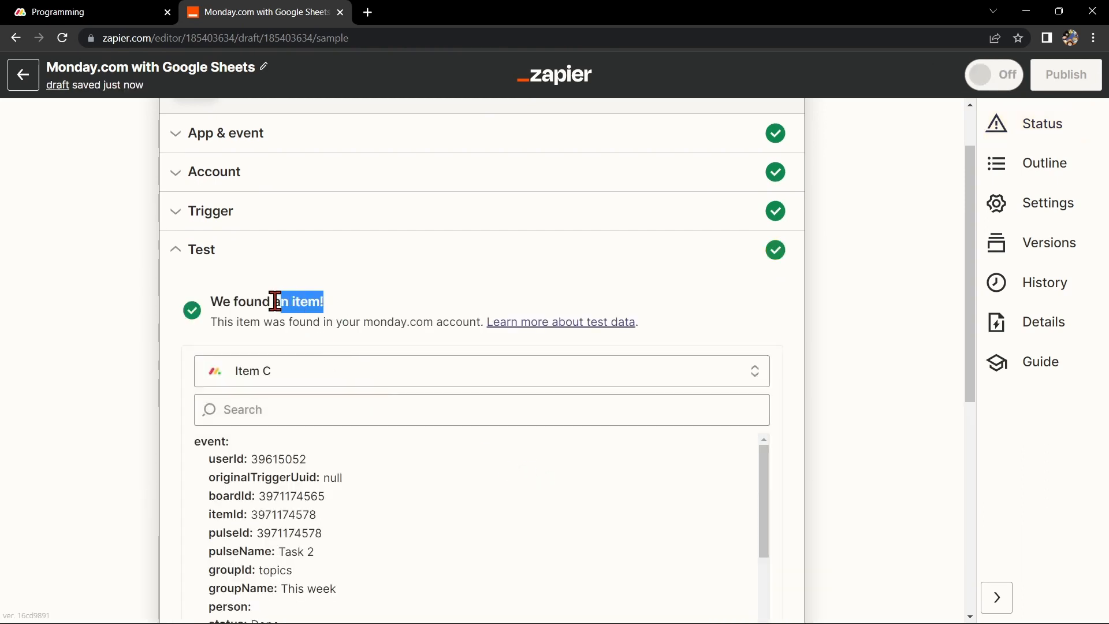
pyautogui.scroll(-3)
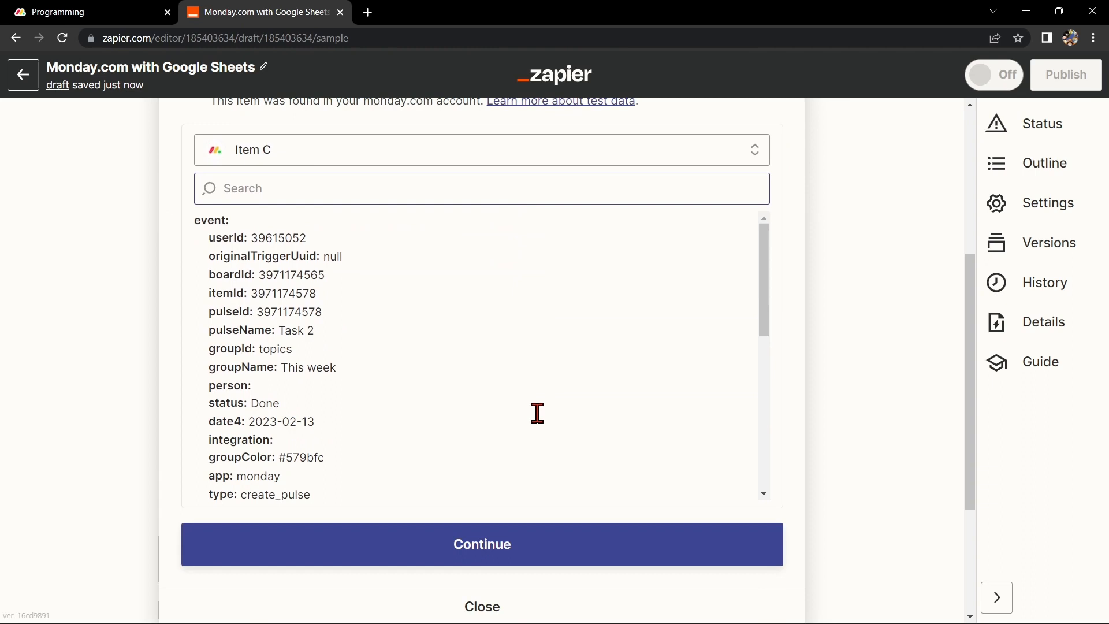
pyautogui.click(482, 543)
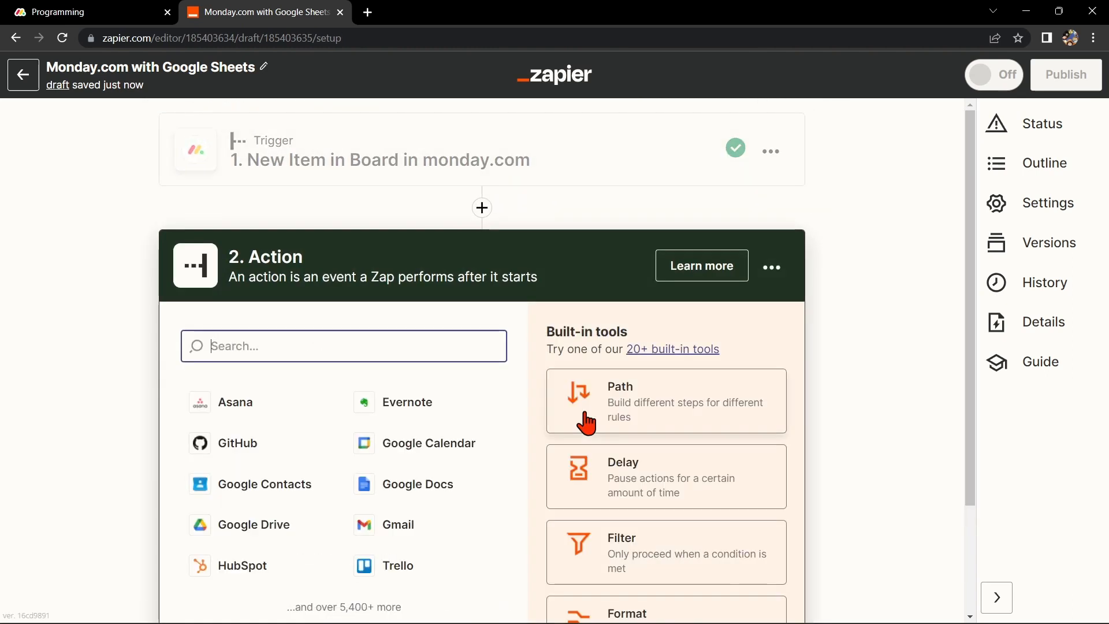
# Make the action Google Sheets Create Spreadsheet Row and connect the Google Sheets account
pyautogui.write('goo')
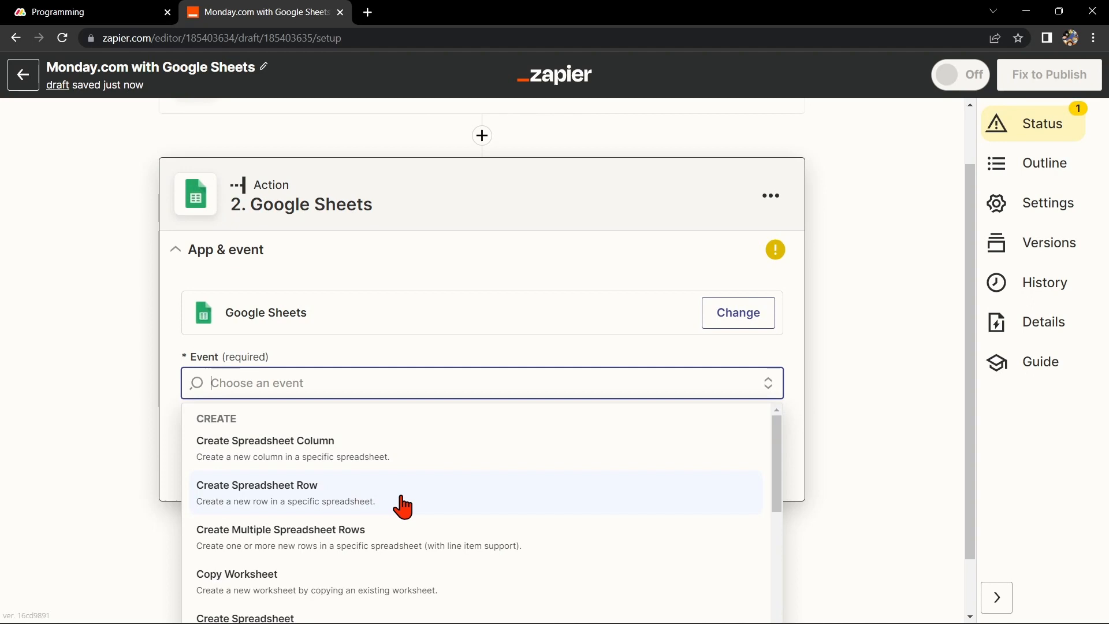
pyautogui.click(257, 493)
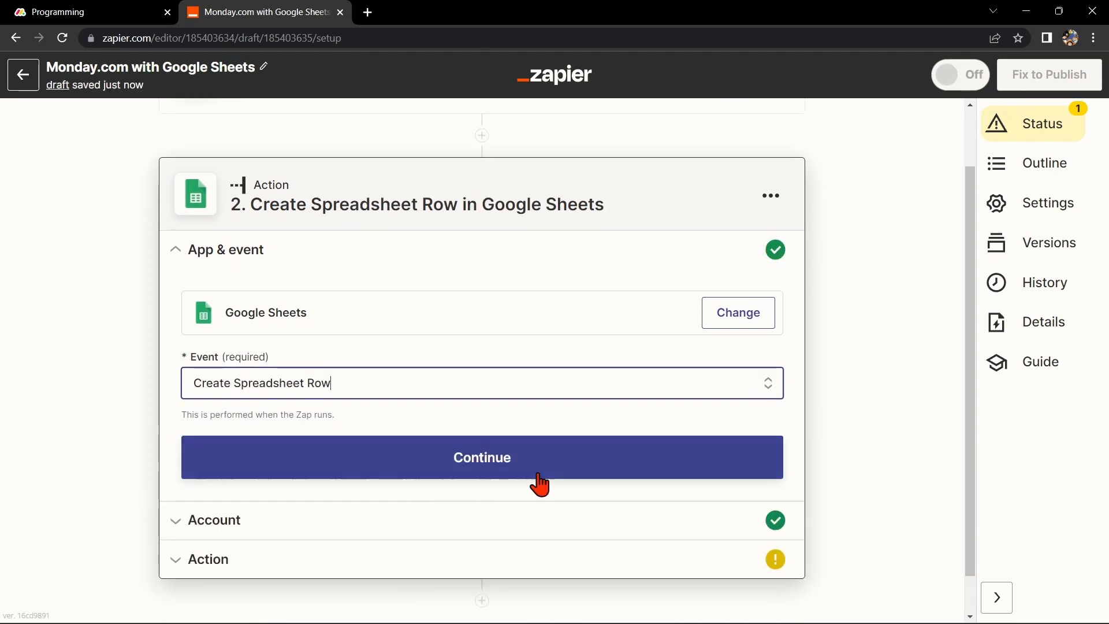
pyautogui.click(482, 457)
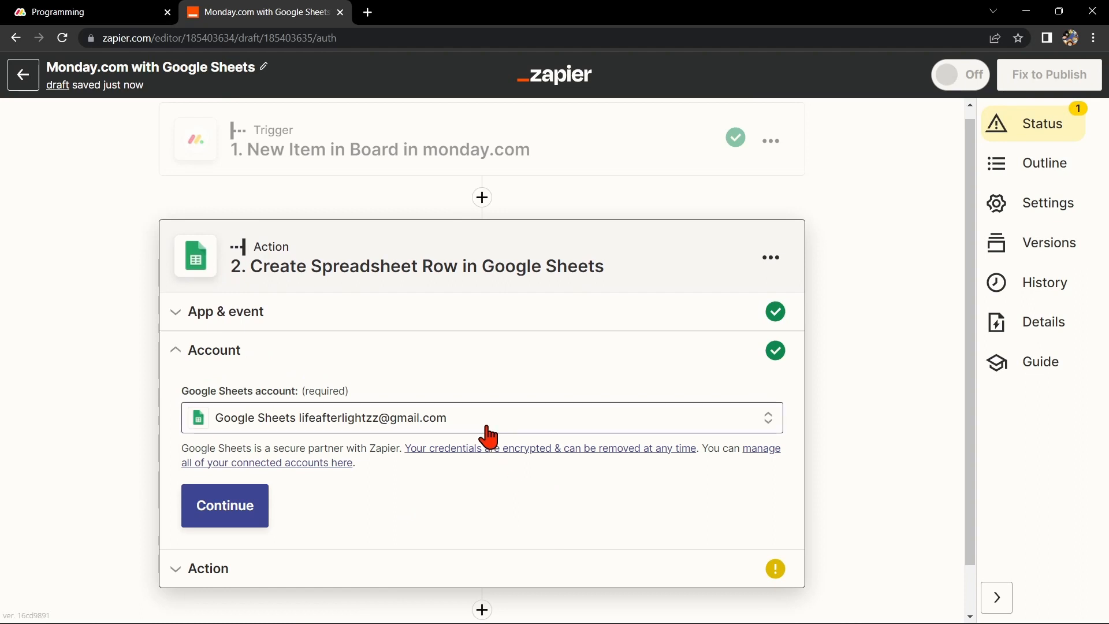
pyautogui.moveTo(298, 506)
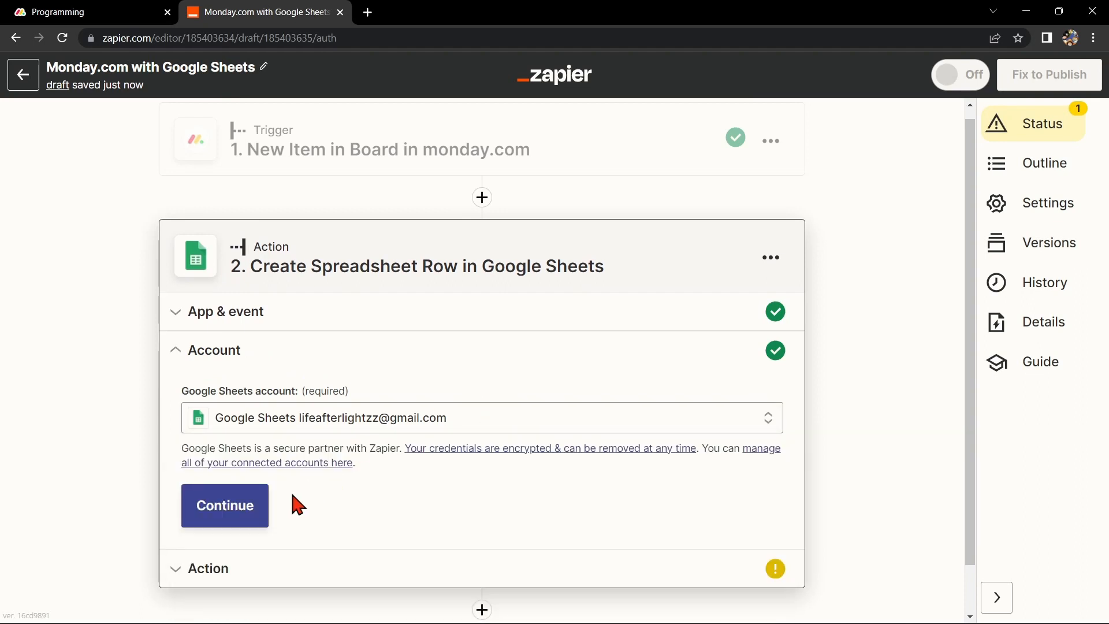
pyautogui.click(224, 505)
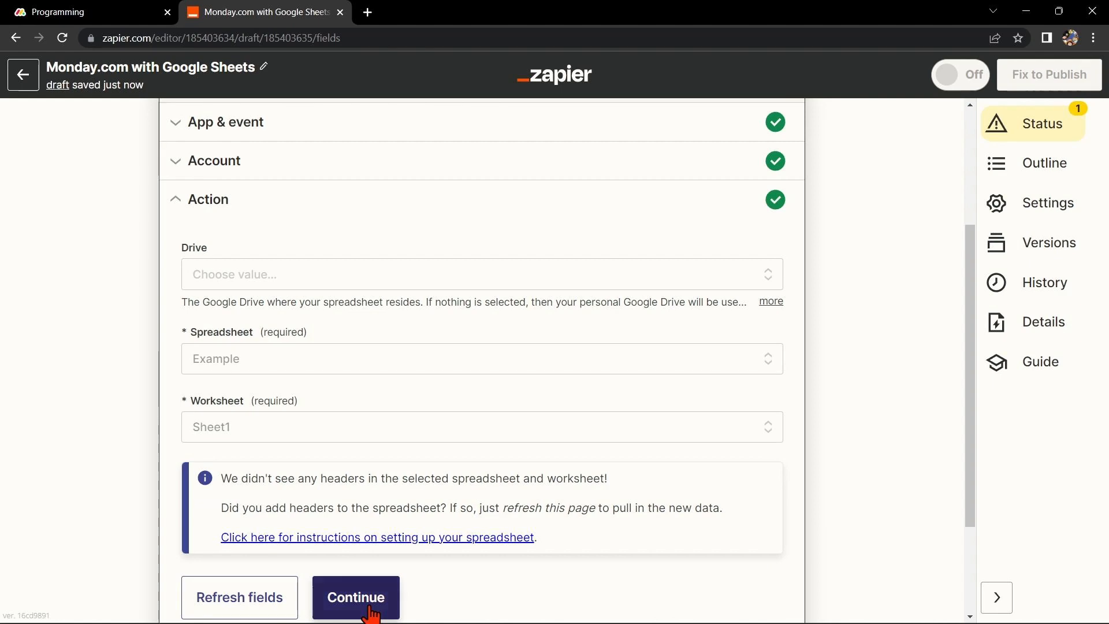
# Confirm spreadsheet Example and worksheet Sheet1, reaching the action's test stage
pyautogui.click(355, 597)
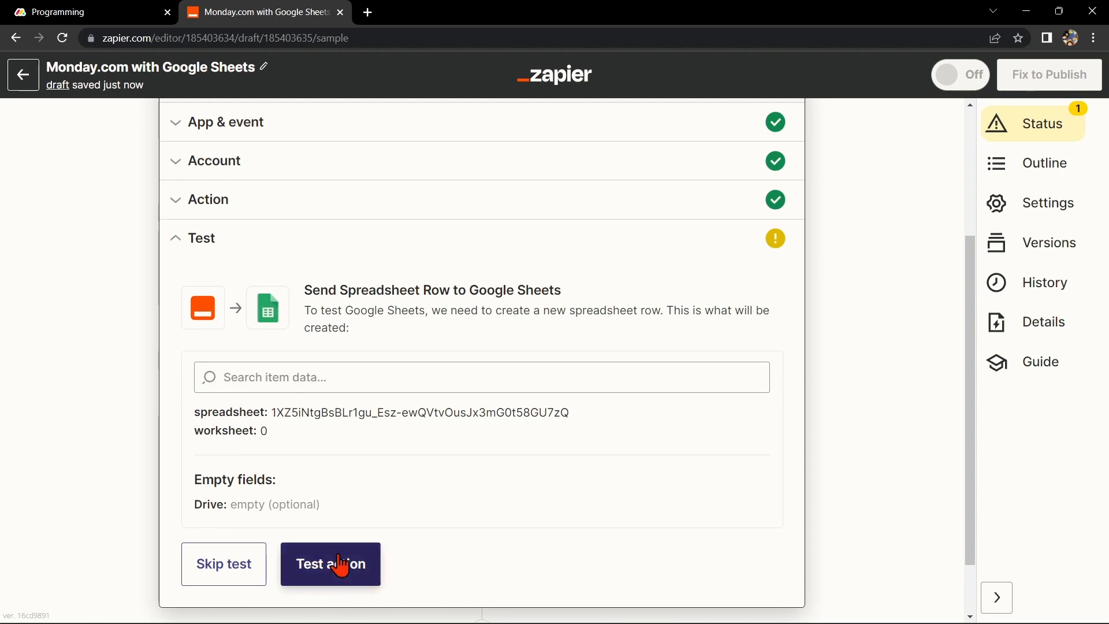
# Send a test row to Google Sheets, then publish the Zap and turn it on
pyautogui.click(330, 564)
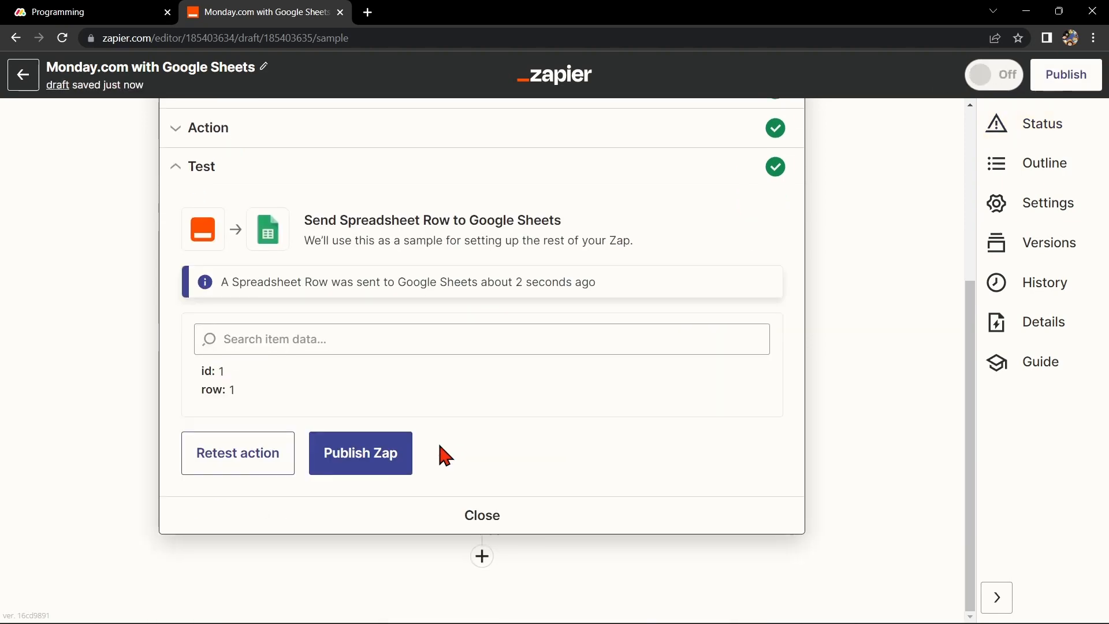
pyautogui.click(360, 452)
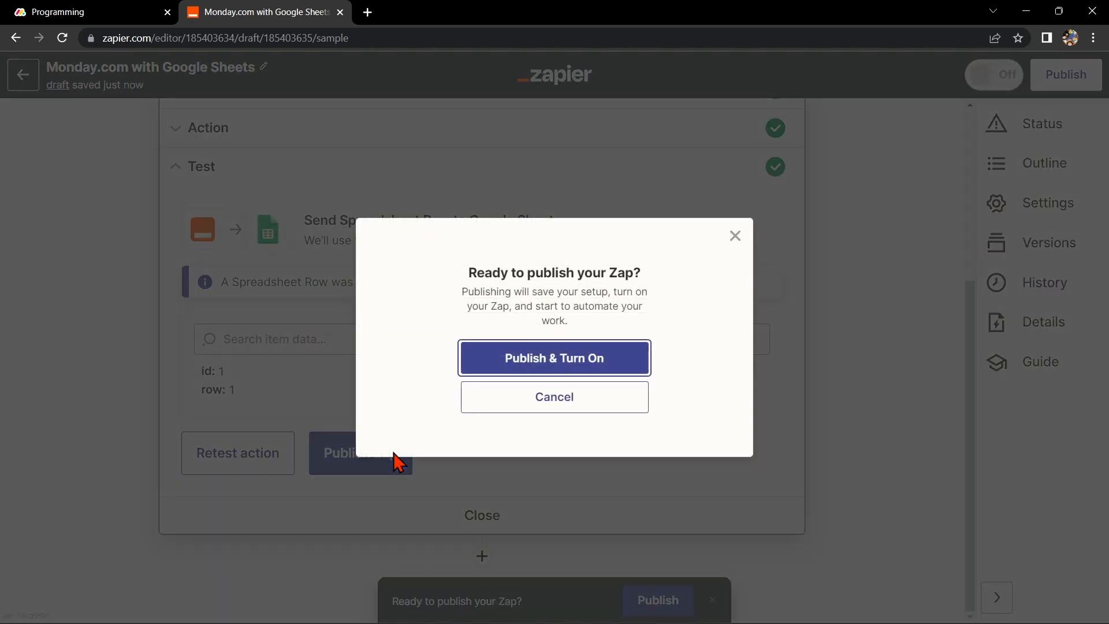
pyautogui.click(554, 358)
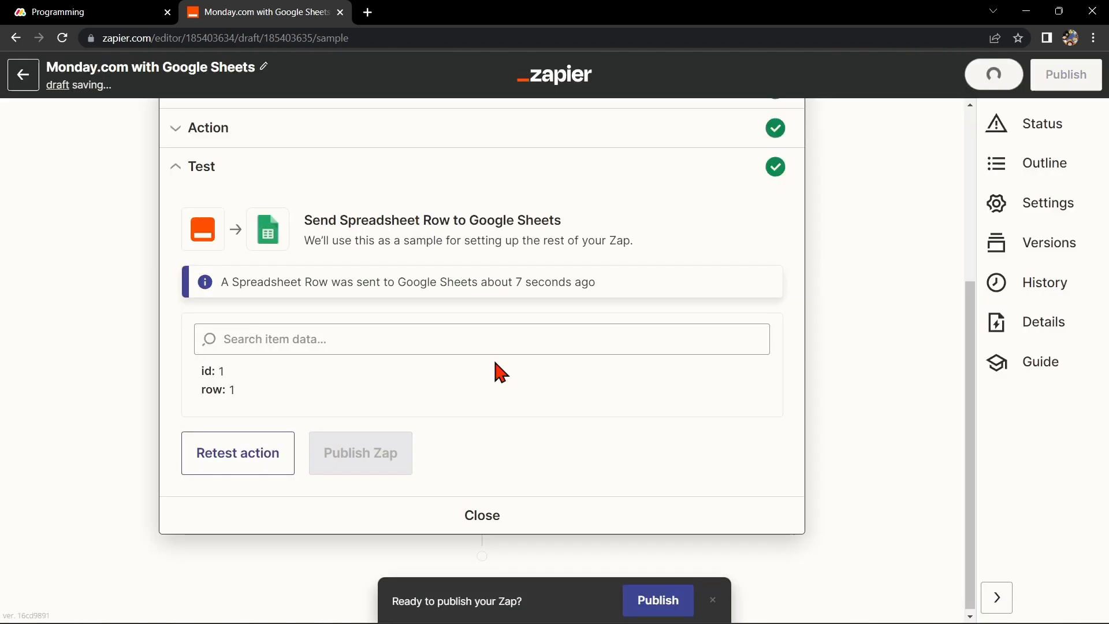
pyautogui.click(658, 600)
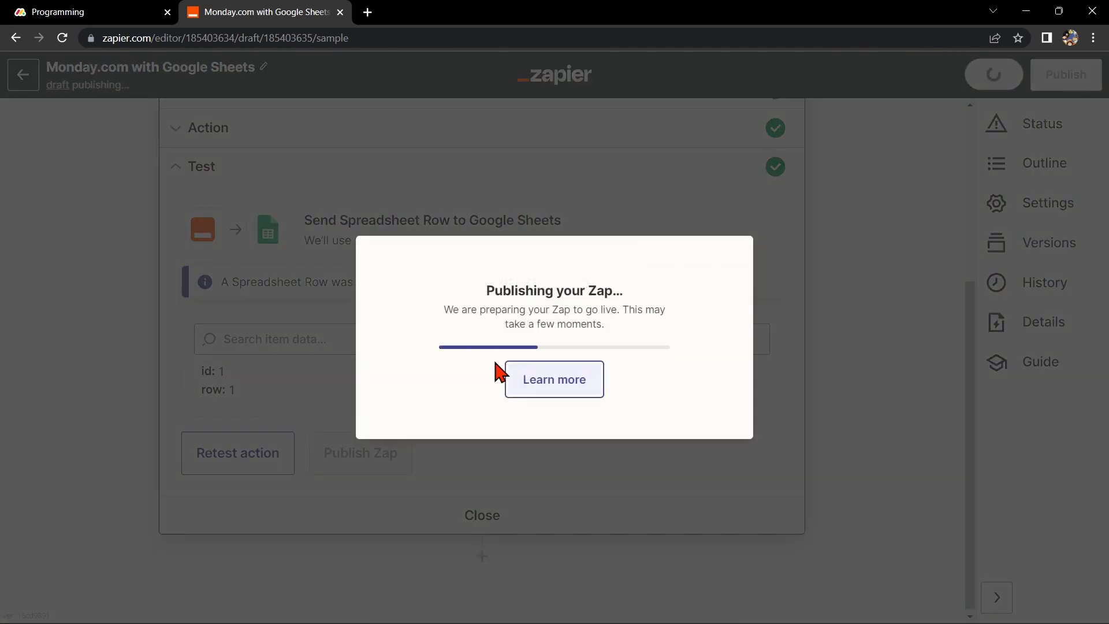